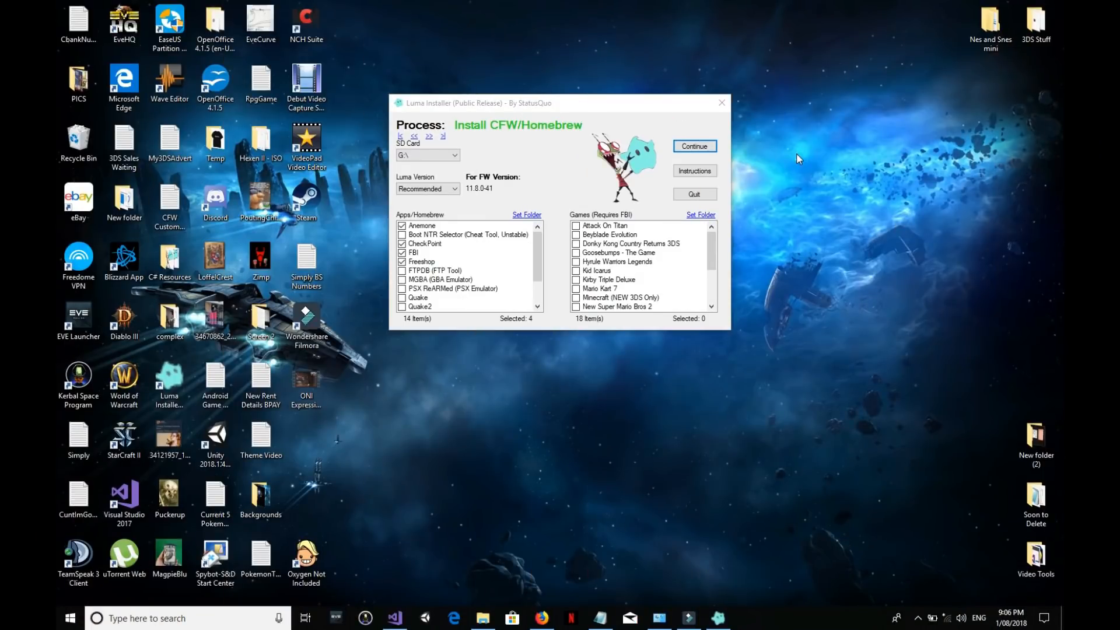
mouse_move(762, 162)
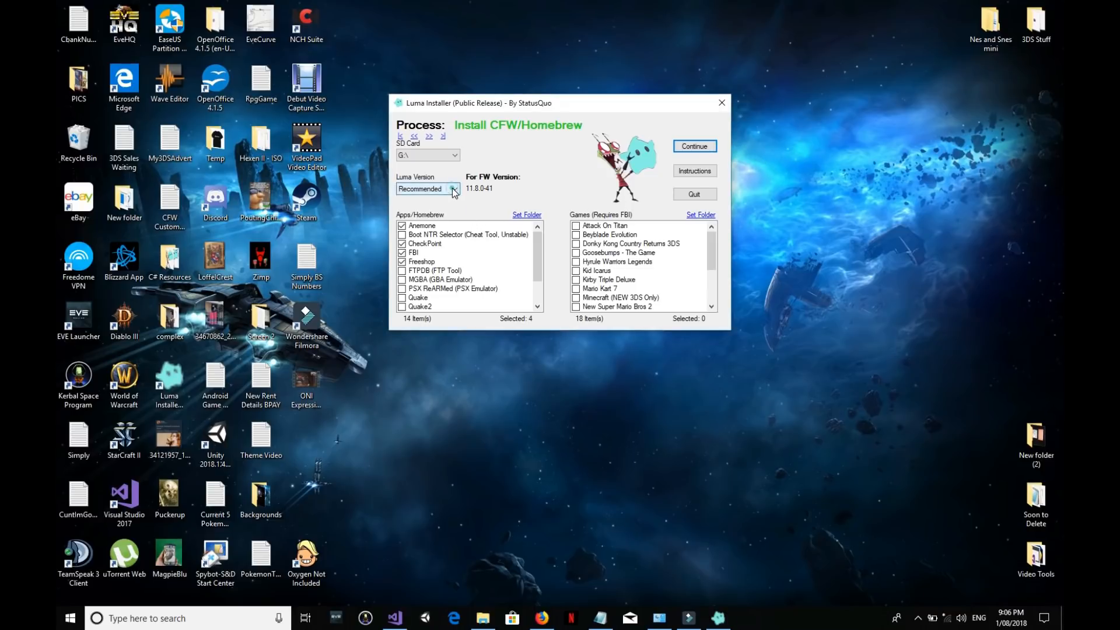
Step: Try Luma 9.0 for firmware 11.7.0-40, then return the Luma version to Recommended
left_click(454, 189)
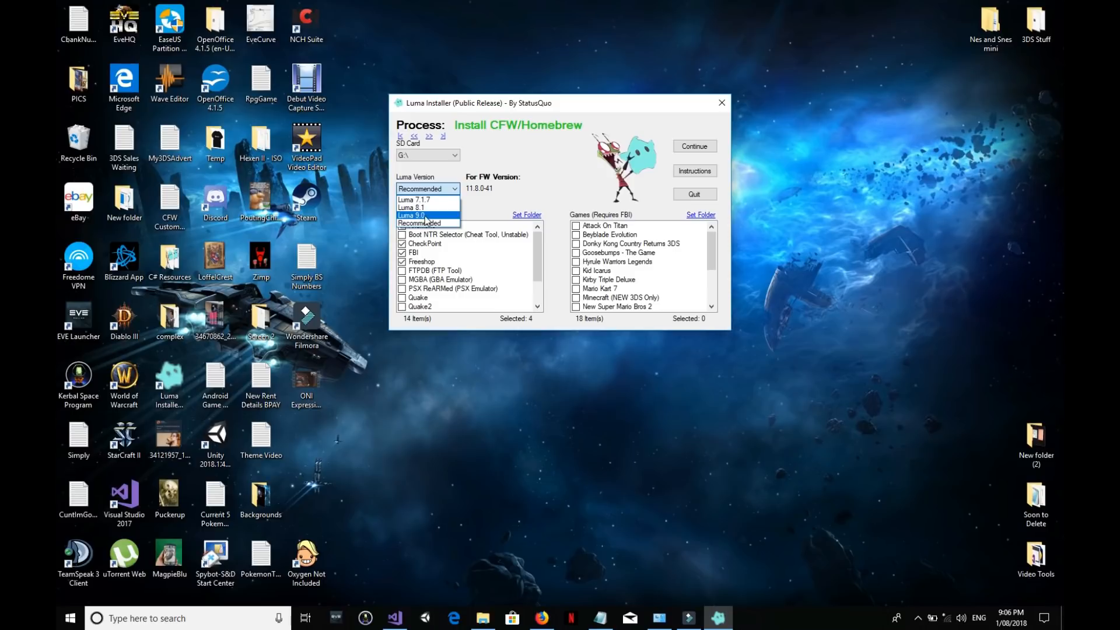
left_click(411, 215)
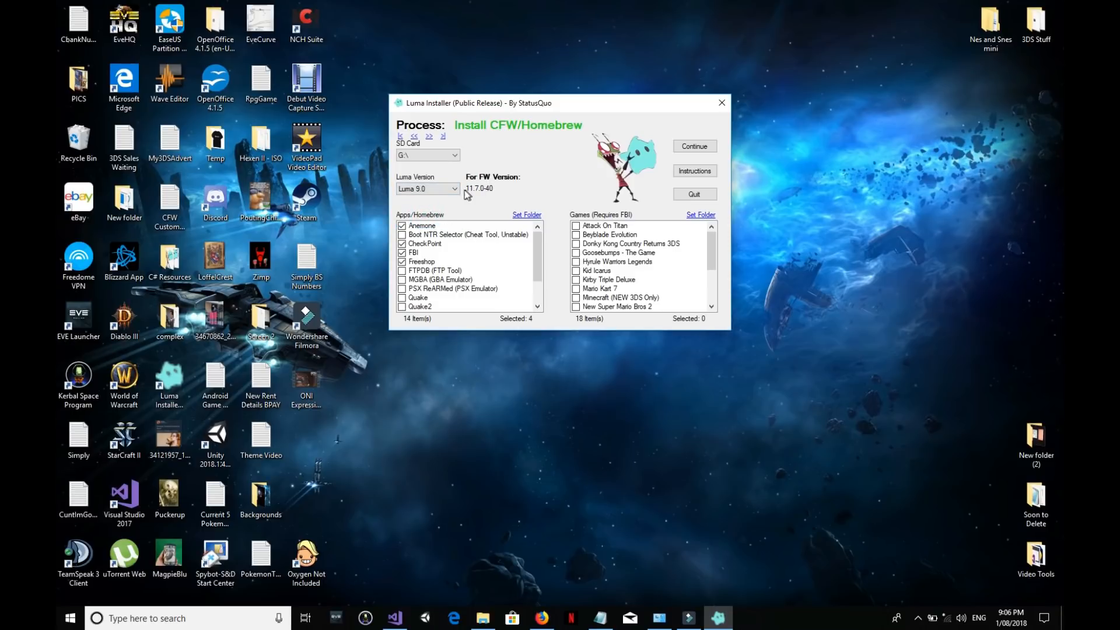
left_click(454, 189)
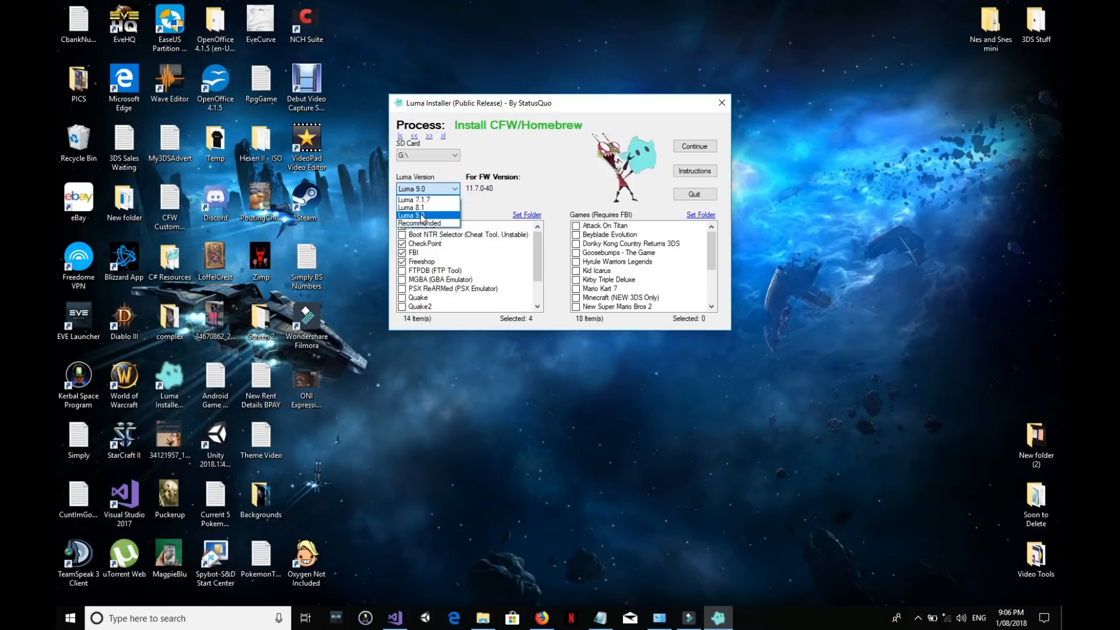
left_click(418, 222)
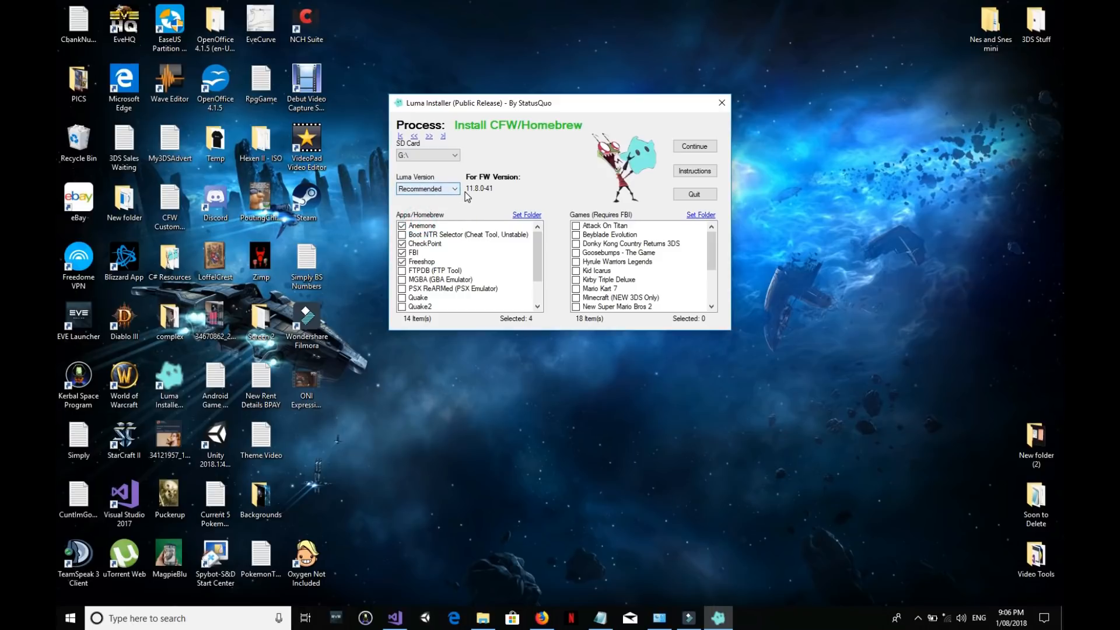
mouse_move(459, 195)
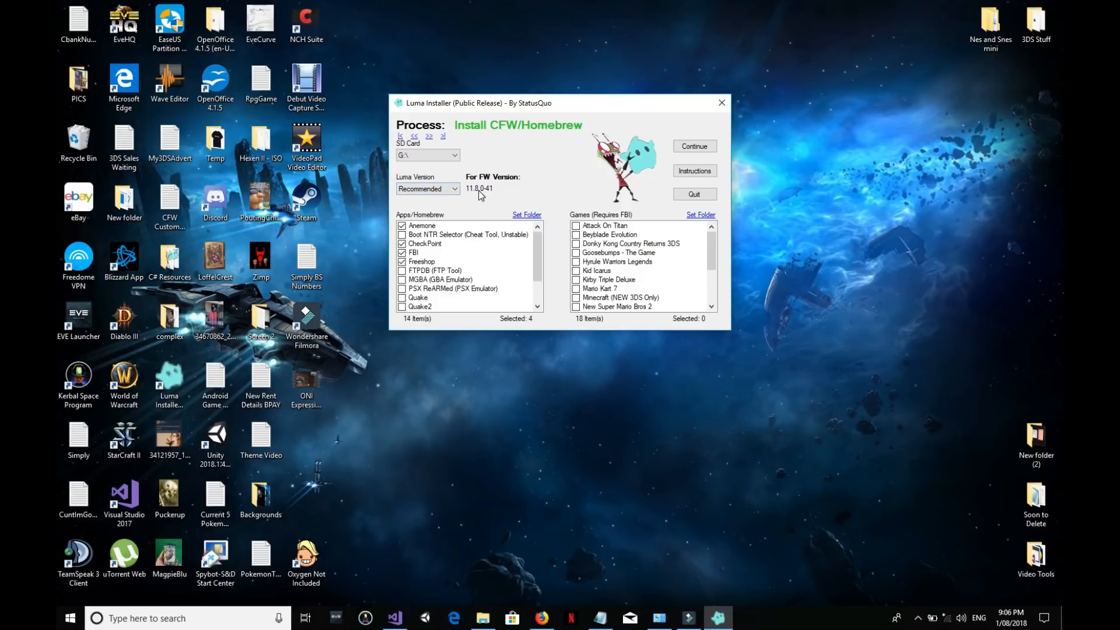
left_click(427, 189)
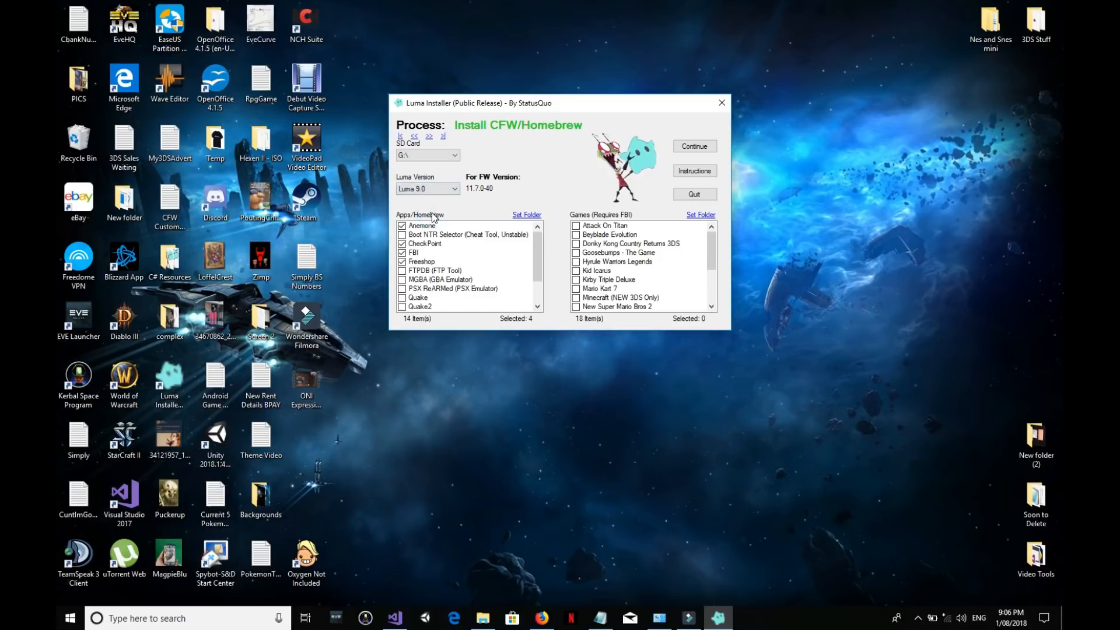
left_click(454, 188)
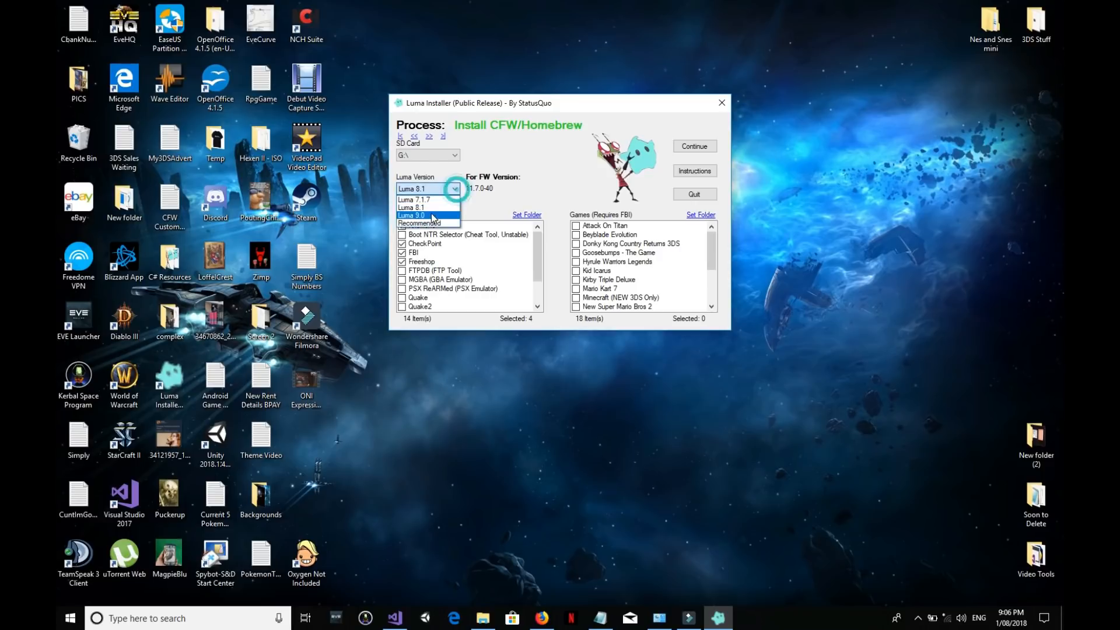
left_click(421, 223)
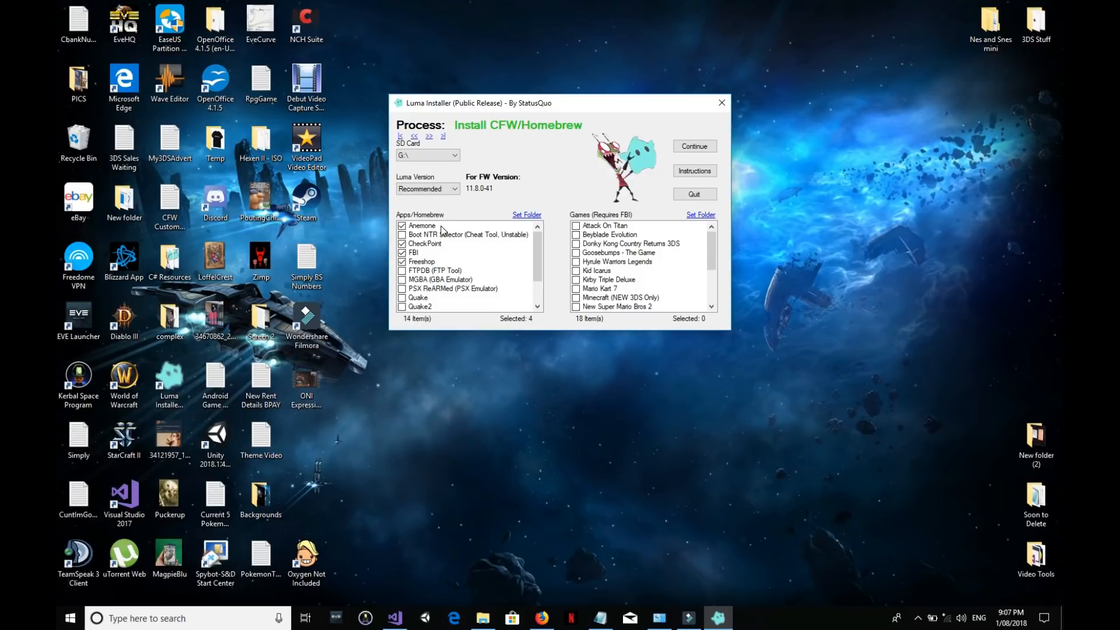
mouse_move(418, 268)
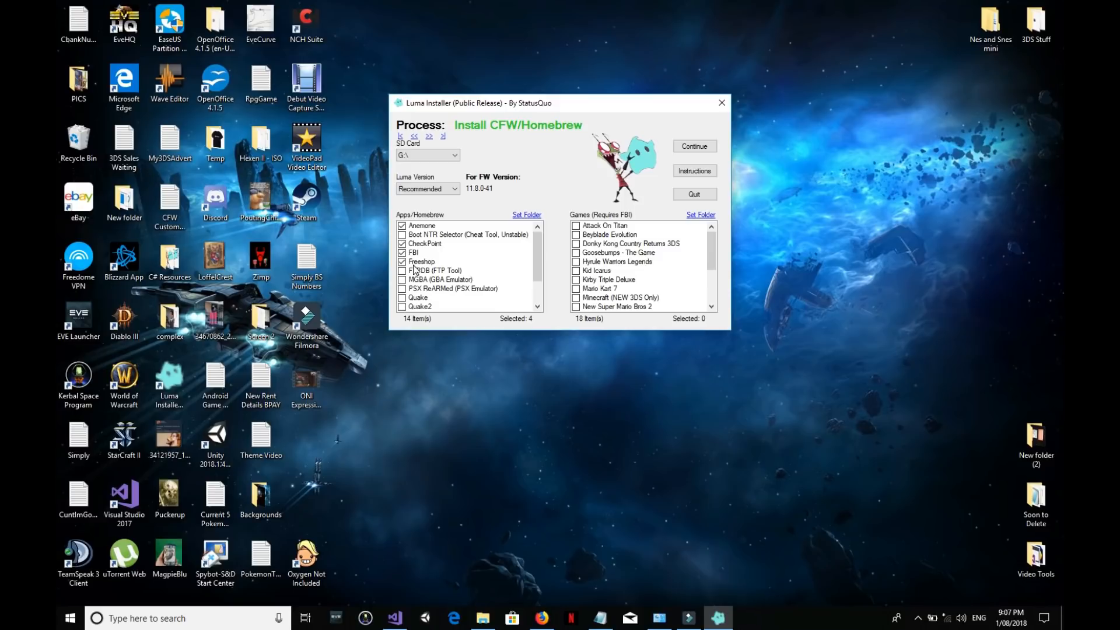
Step: Exclude Freeshop from the homebrew apps, keeping the Luma version on Recommended
left_click(402, 261)
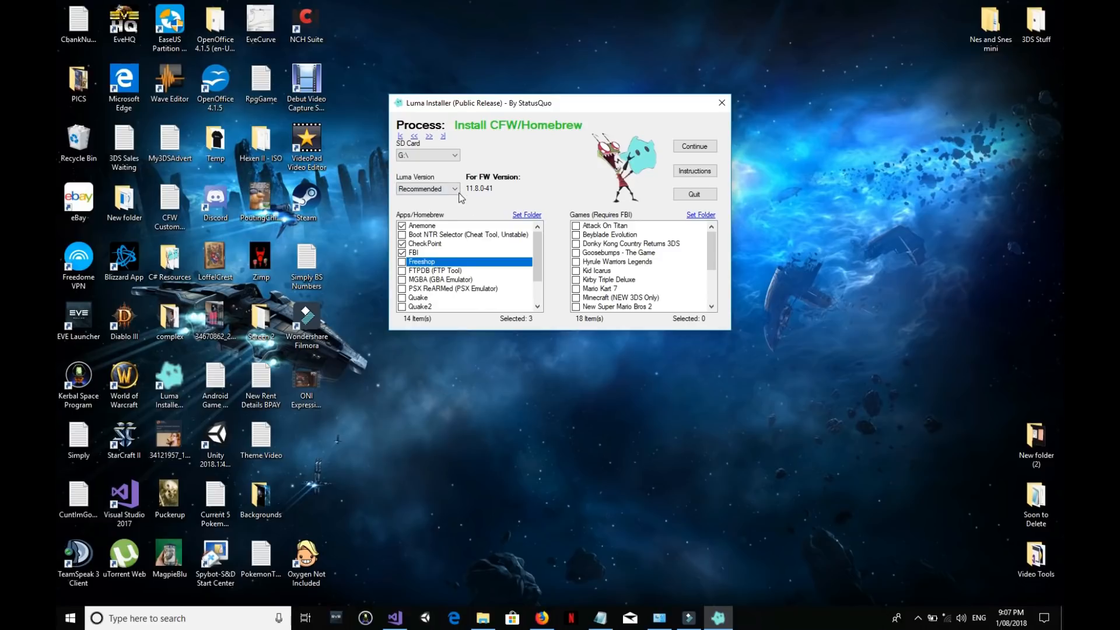
left_click(427, 188)
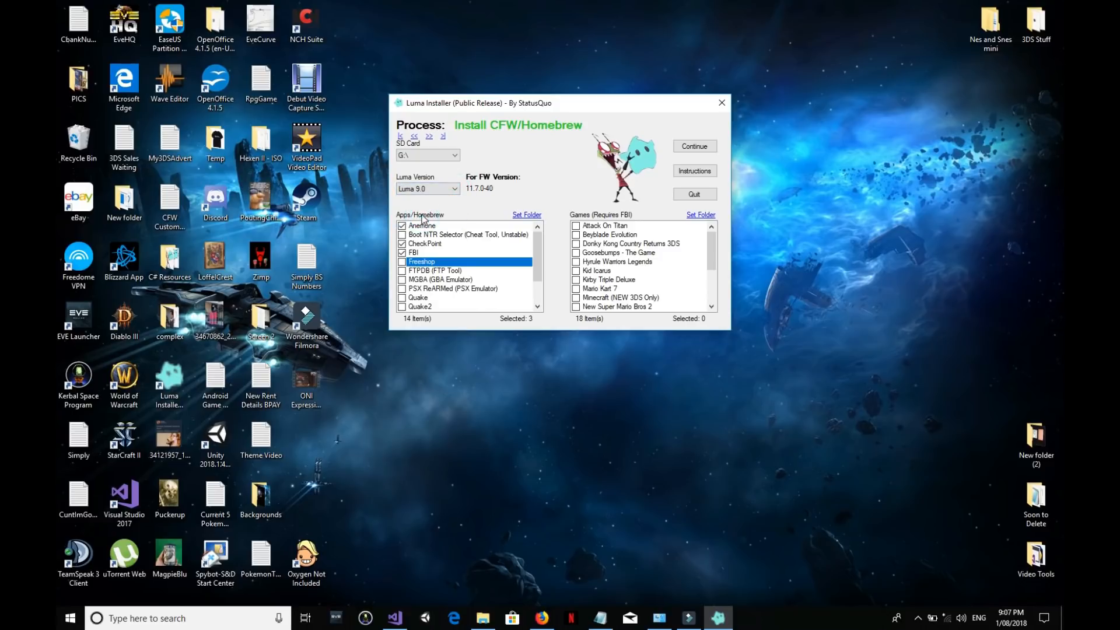
mouse_move(491, 196)
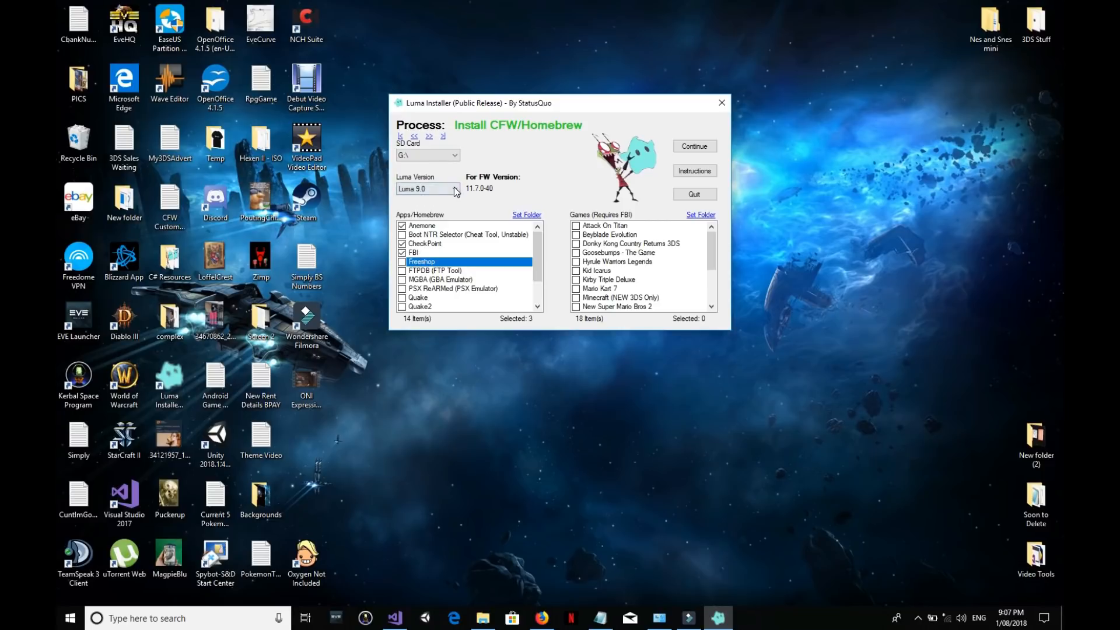
left_click(454, 191)
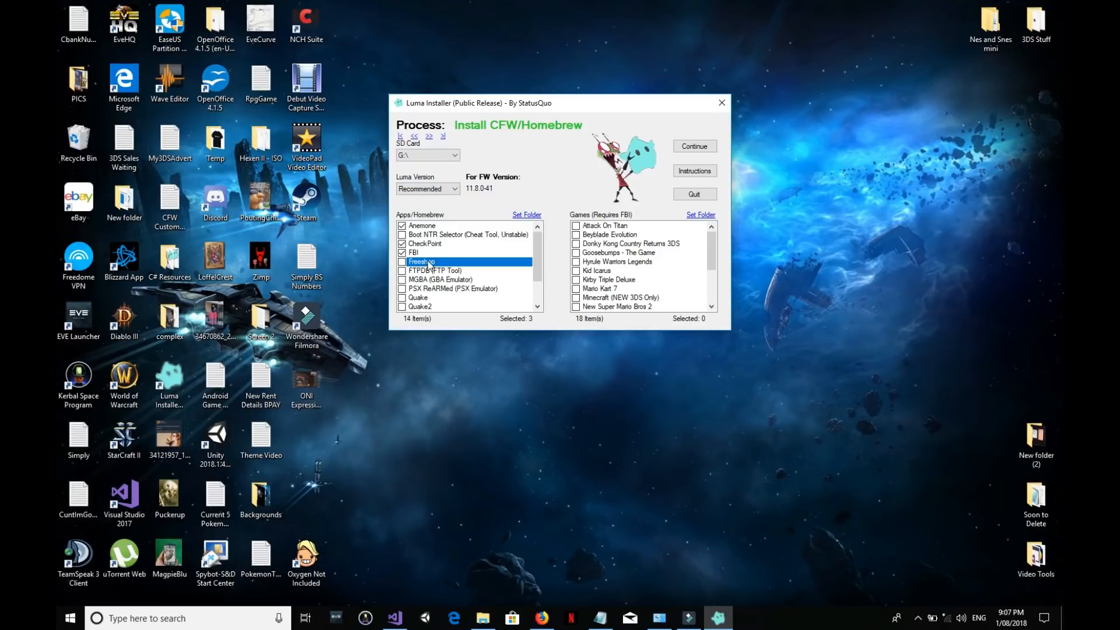
mouse_move(455, 256)
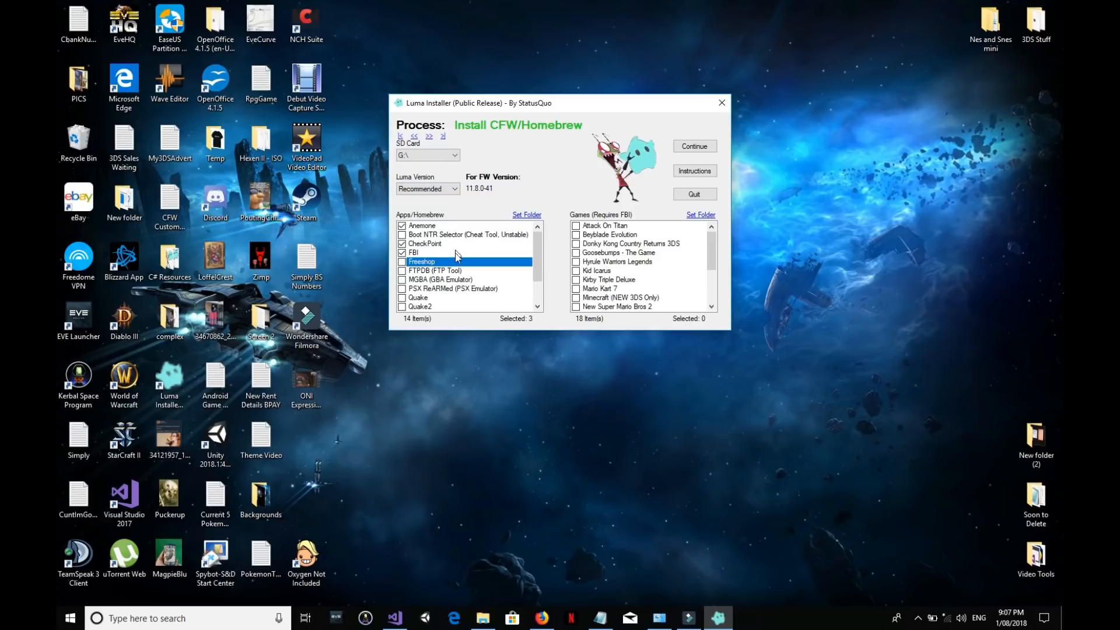
mouse_move(496, 226)
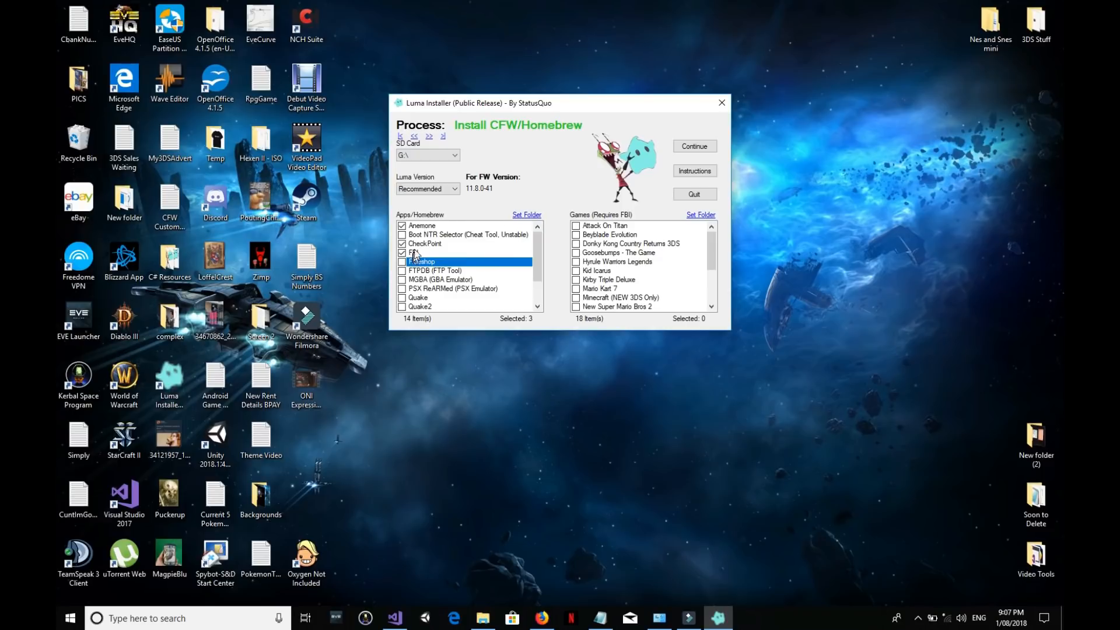
left_click(402, 252)
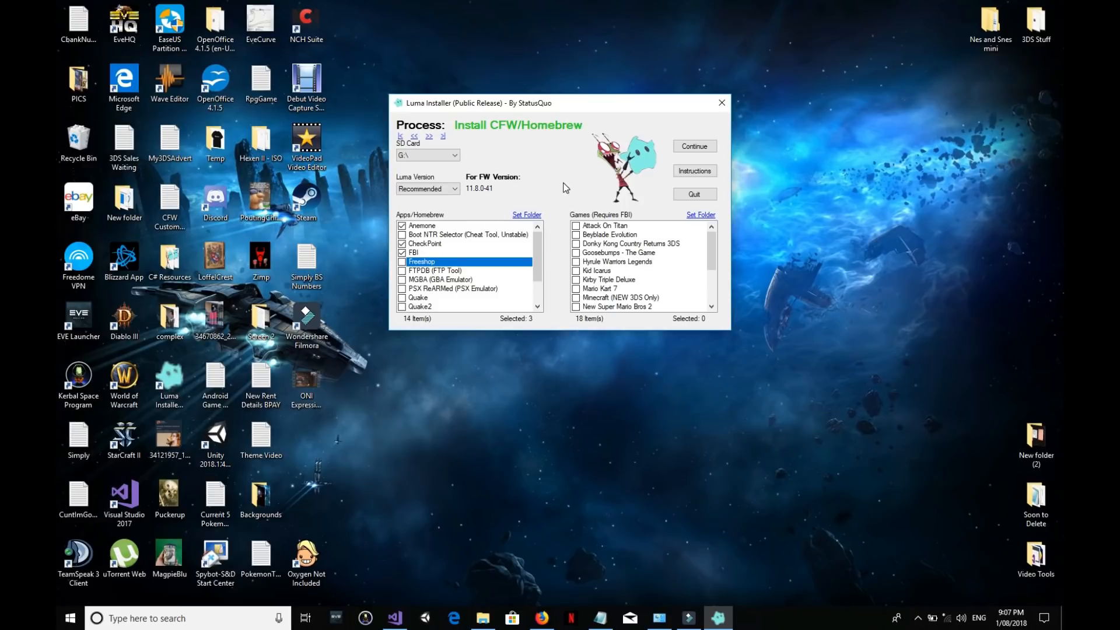
mouse_move(615, 204)
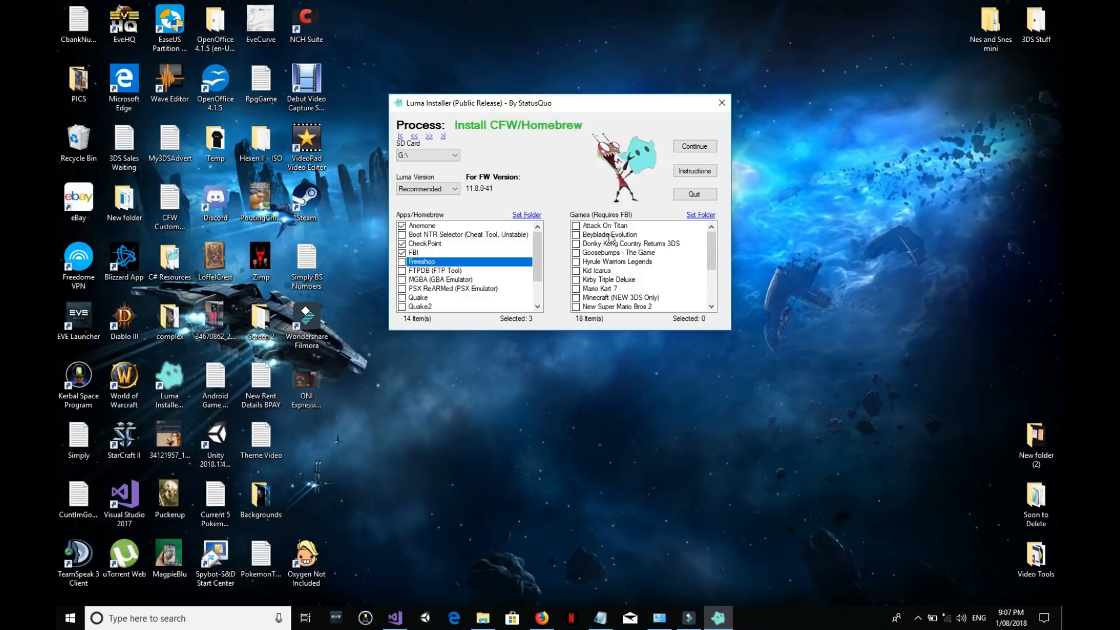
mouse_move(607, 259)
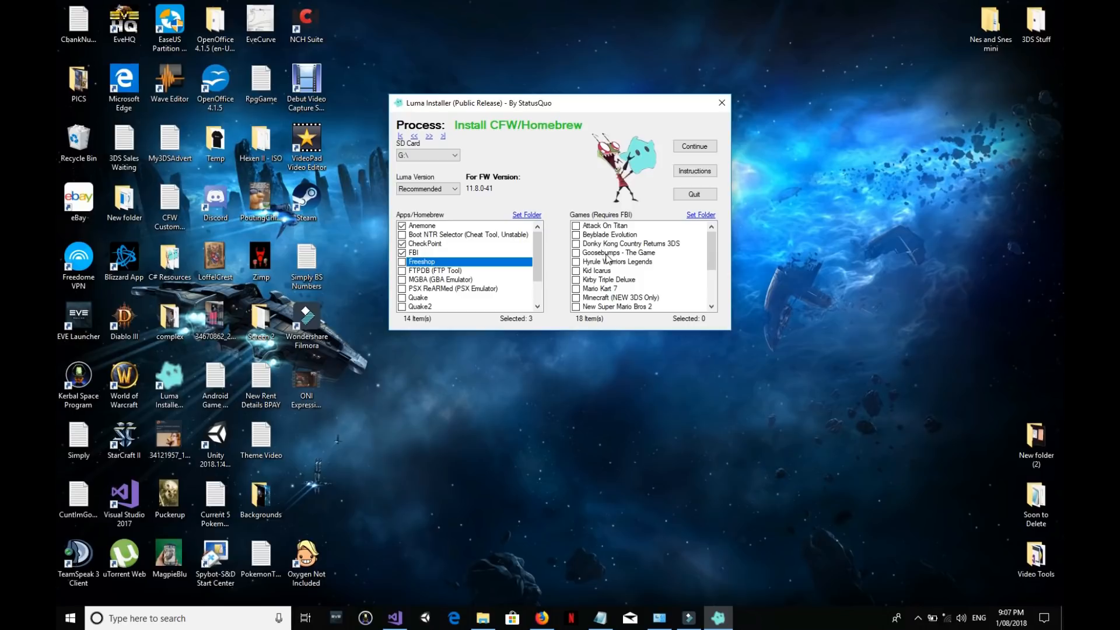
mouse_move(604, 216)
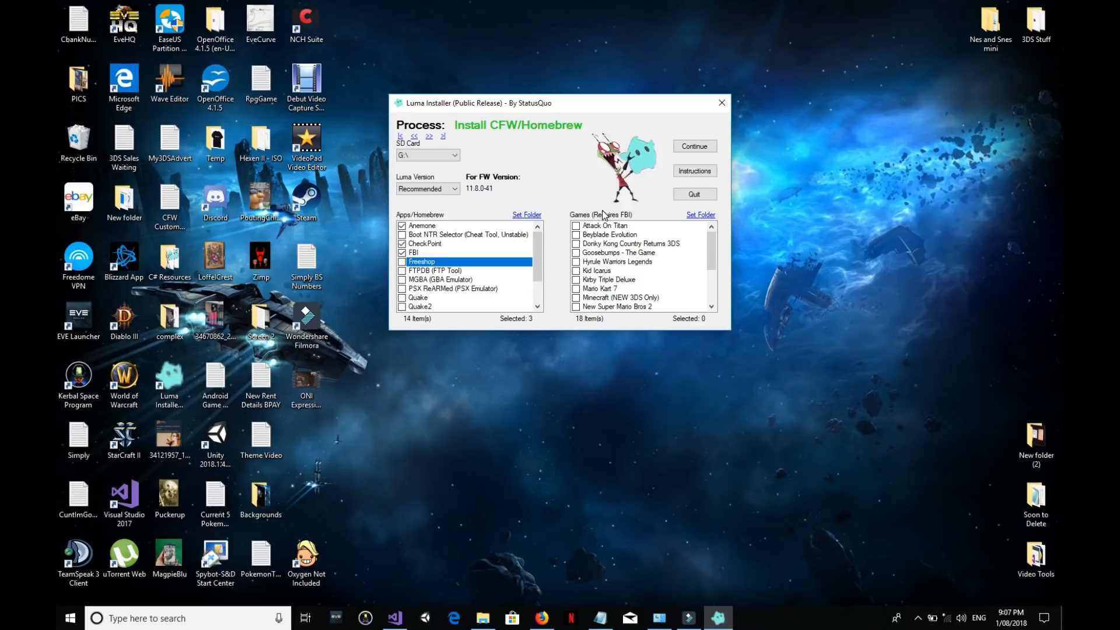
Step: Continue to copy Luma and Anemone, CheckPoint and FBI to the SD card
left_click(692, 146)
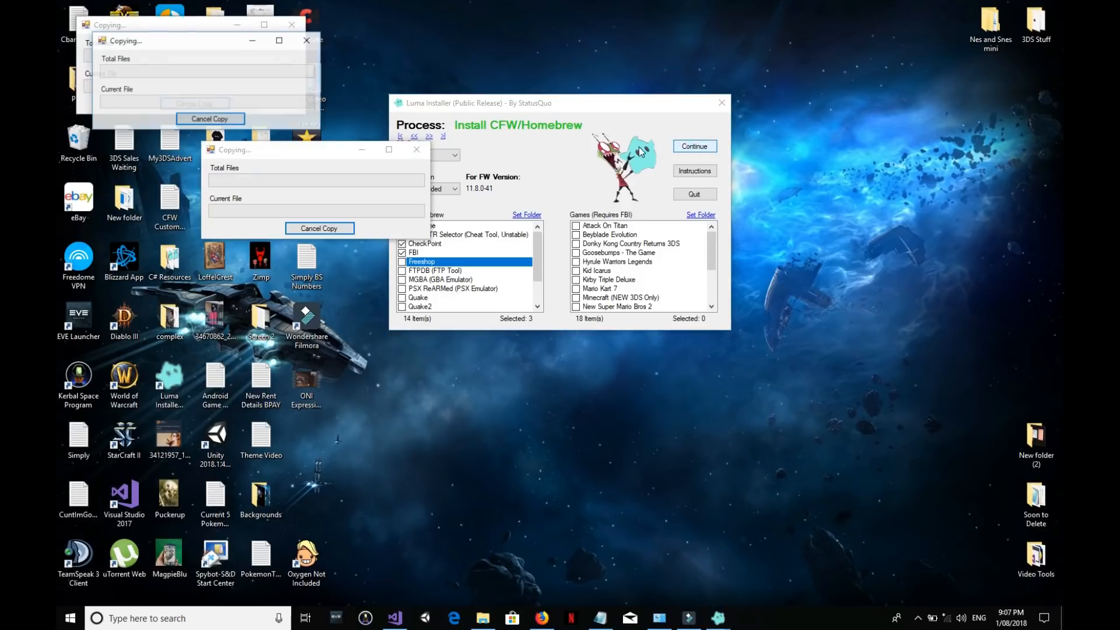
left_click(693, 146)
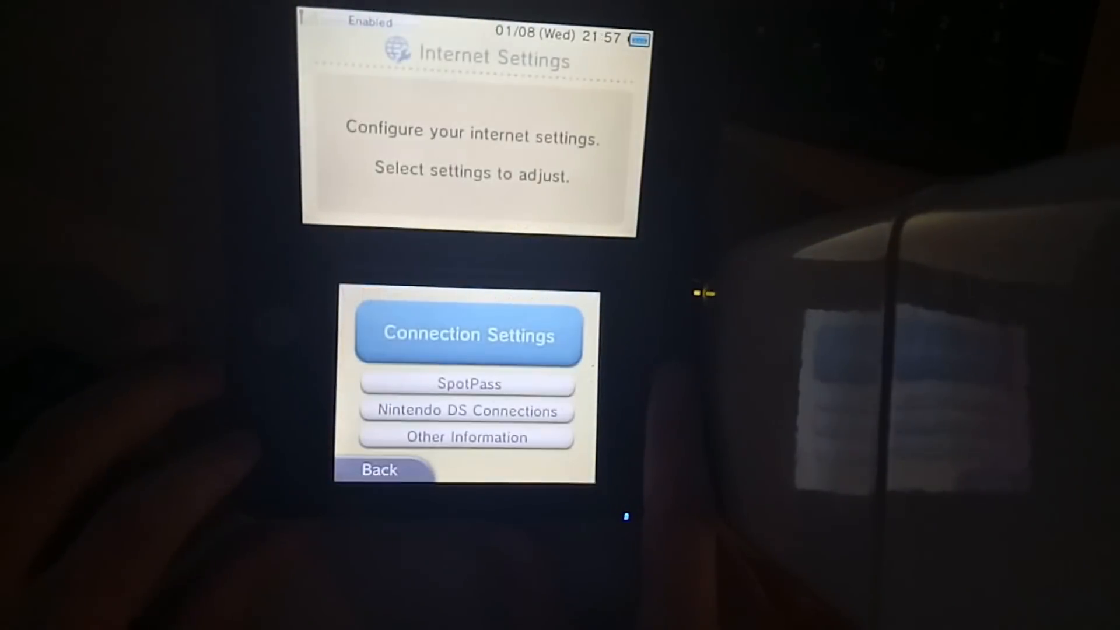
Step: Set SpotPass Sending of Usage Information to No
left_click(468, 383)
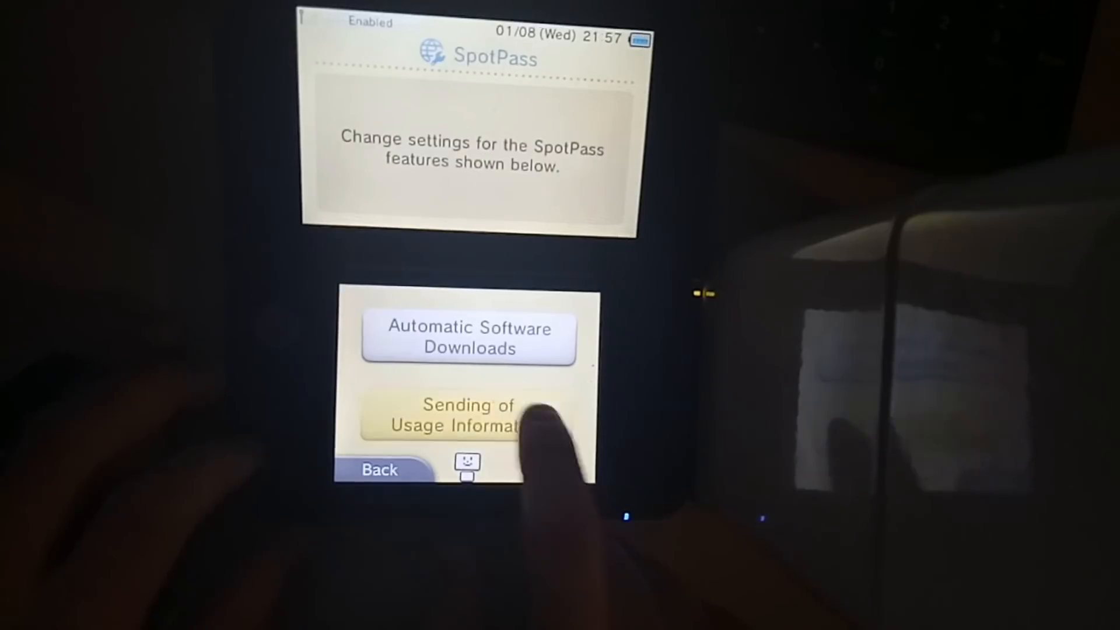
left_click(468, 414)
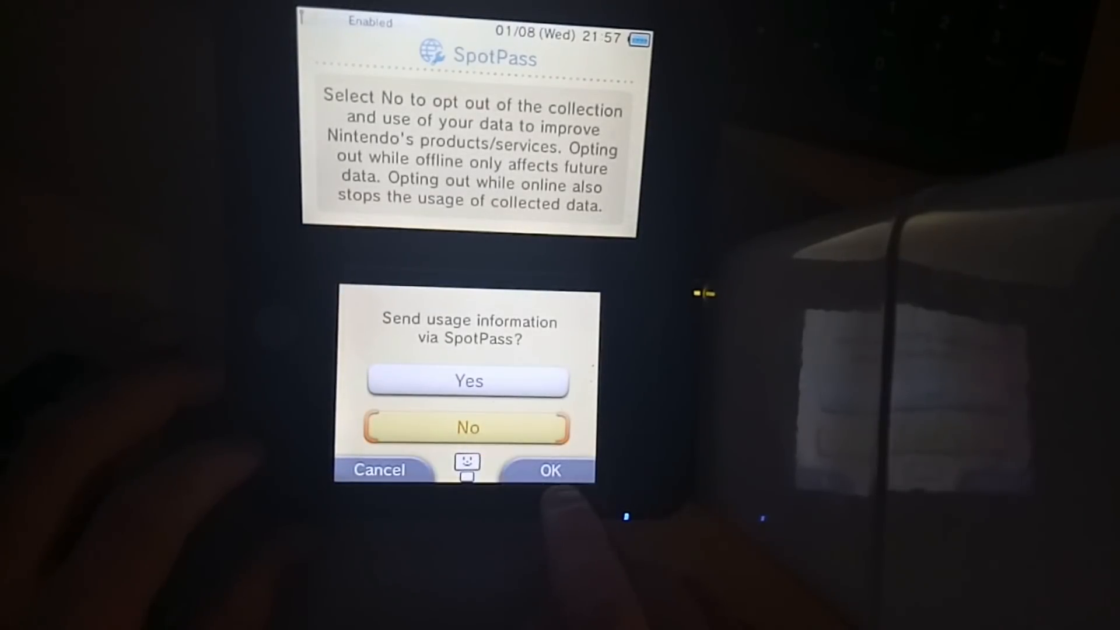
left_click(550, 470)
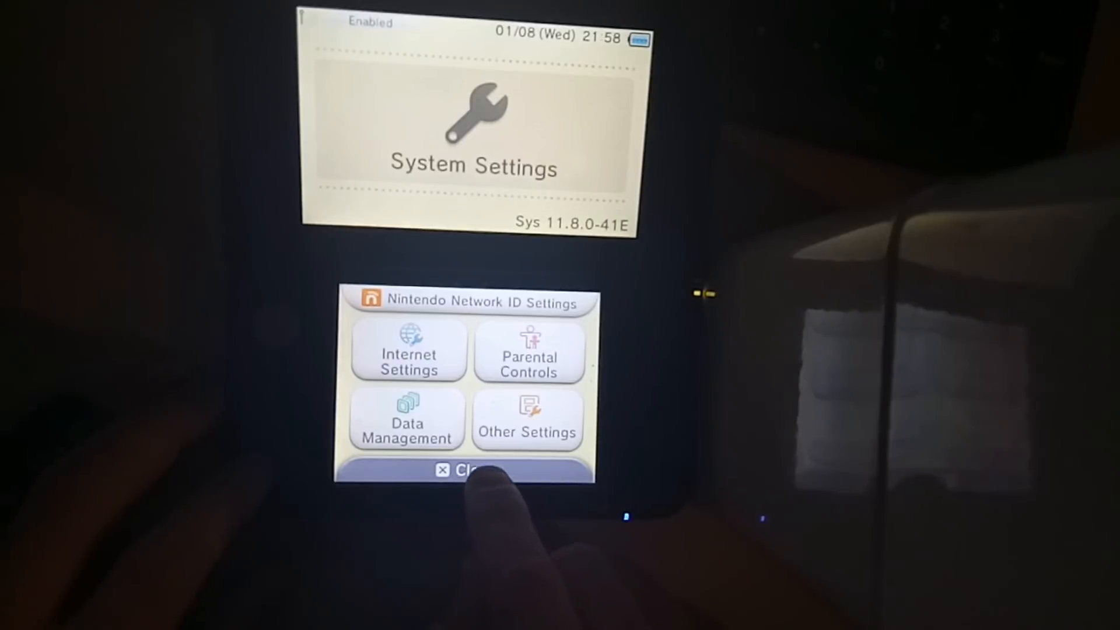
Step: Close System Settings and quit the suspended Download Play software
left_click(464, 470)
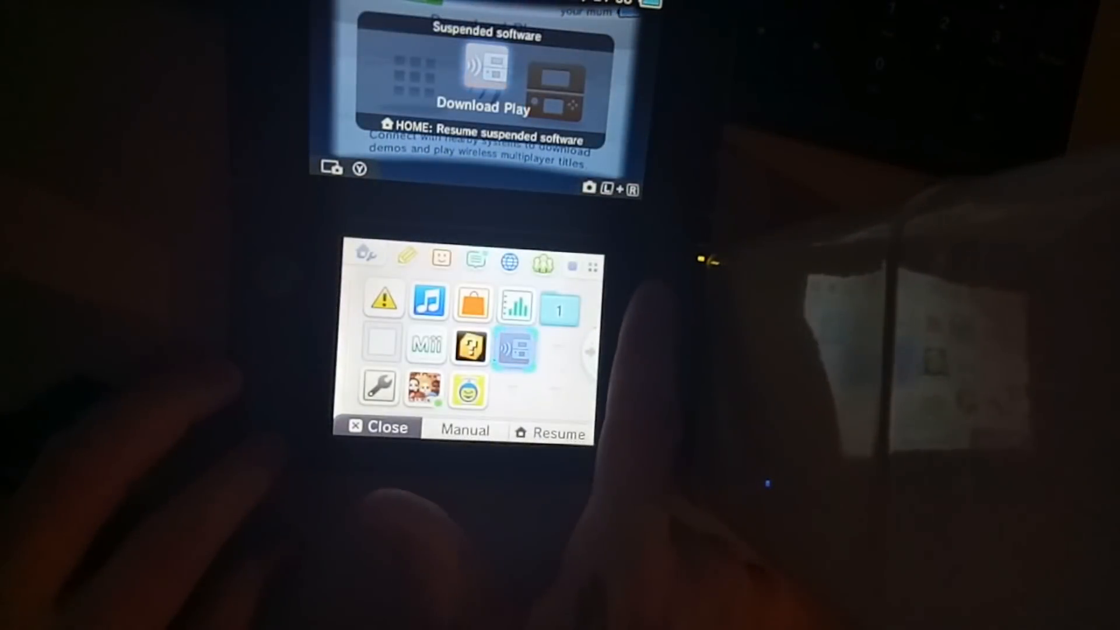
left_click(378, 429)
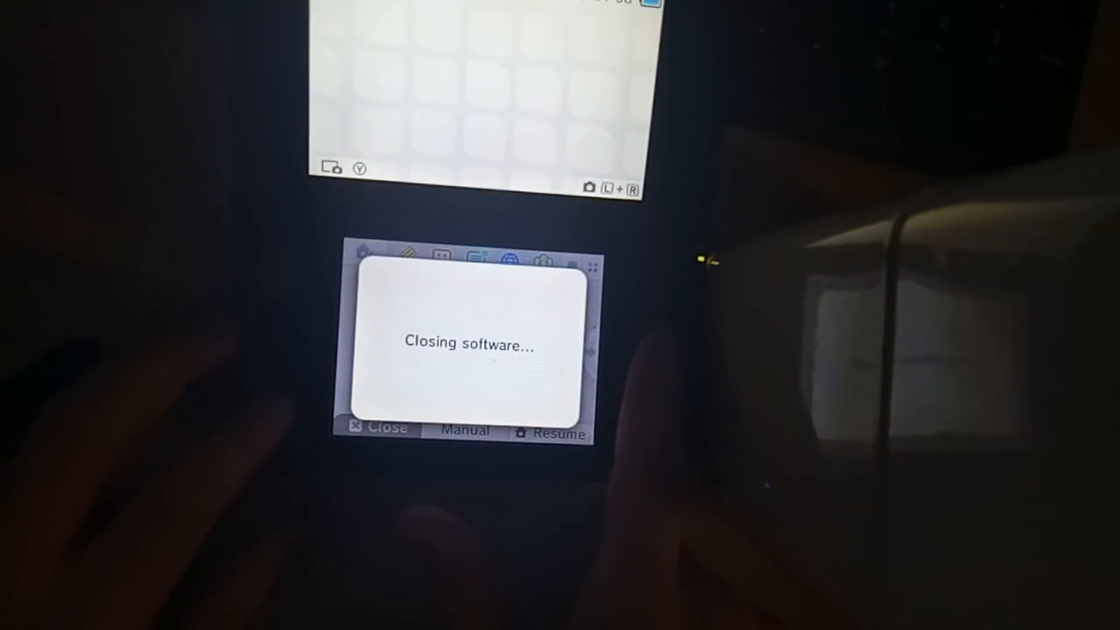